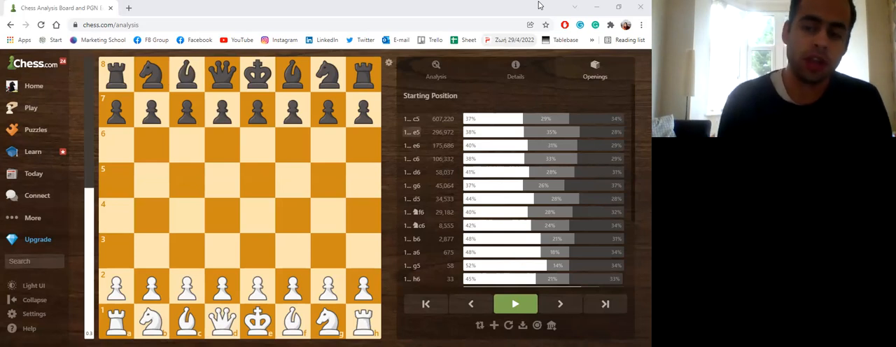
{"action": "mouse_move", "coordinate": [379, 220]}
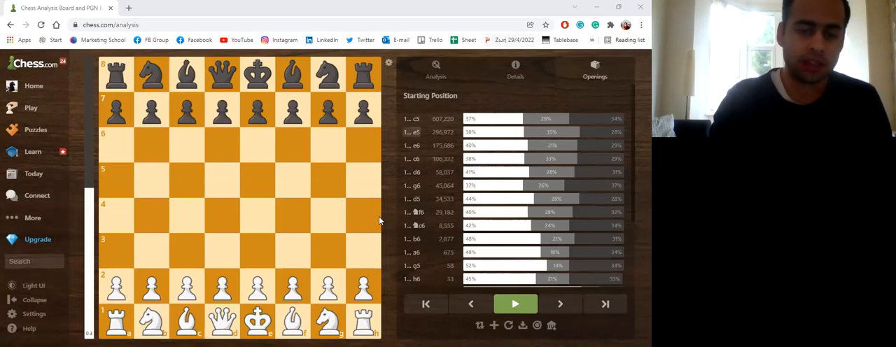
Continue the Classical Attack line with 5.d4 d5 6.Bd3.
{"action": "left_click_drag", "start_coordinate": [257, 287], "coordinate": [257, 214]}
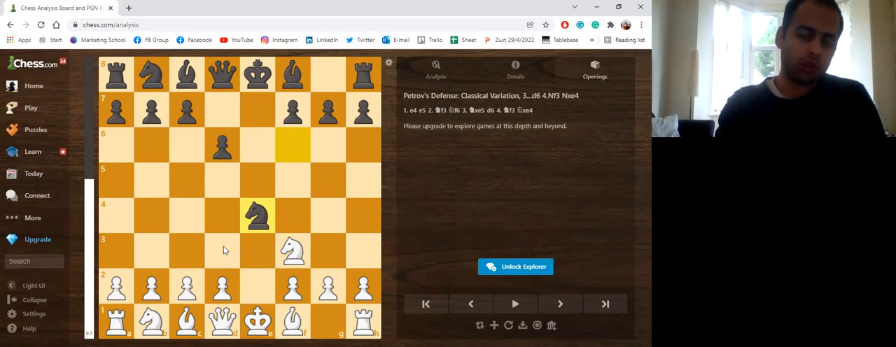
{"action": "mouse_move", "coordinate": [223, 256]}
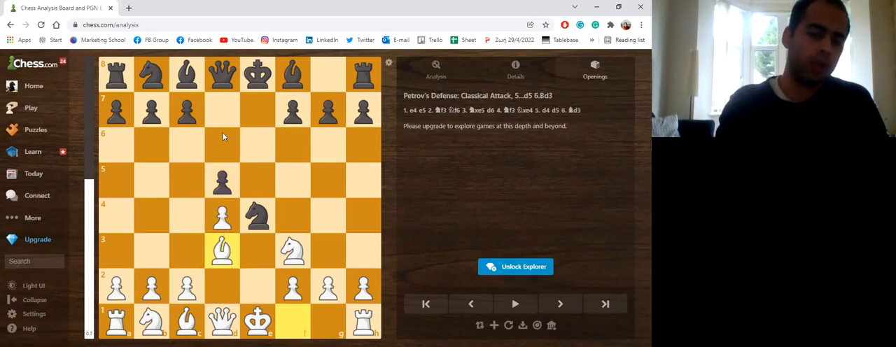
Step back twice through the line, taking back 6.Bd3 first.
{"action": "left_click", "coordinate": [470, 303]}
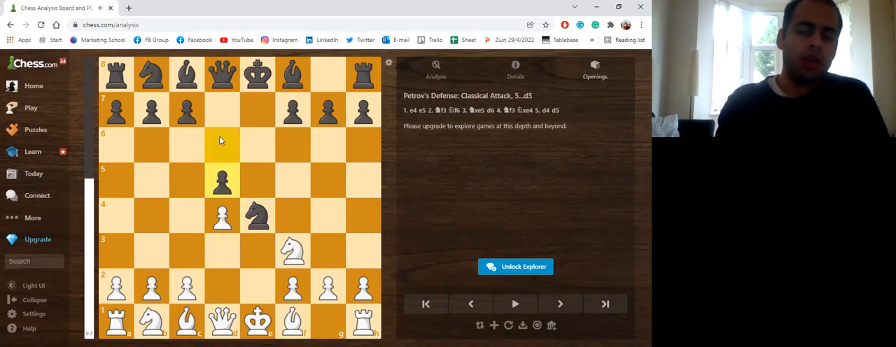
{"action": "left_click", "coordinate": [470, 303]}
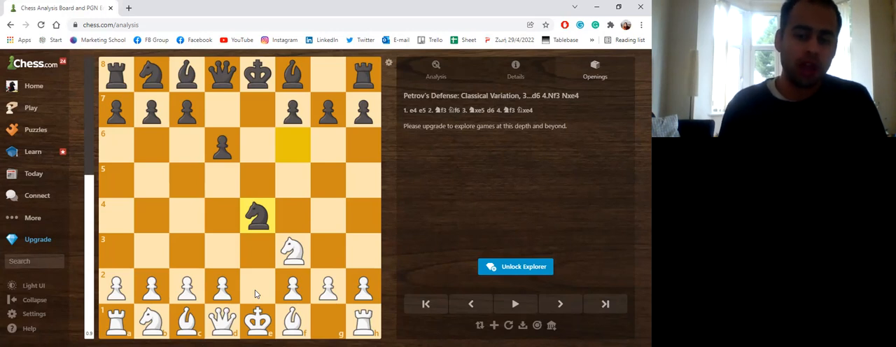
{"action": "mouse_move", "coordinate": [194, 284]}
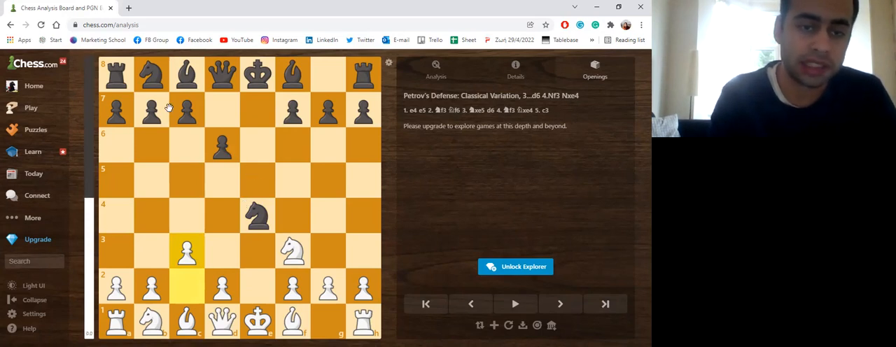
{"action": "mouse_move", "coordinate": [187, 152]}
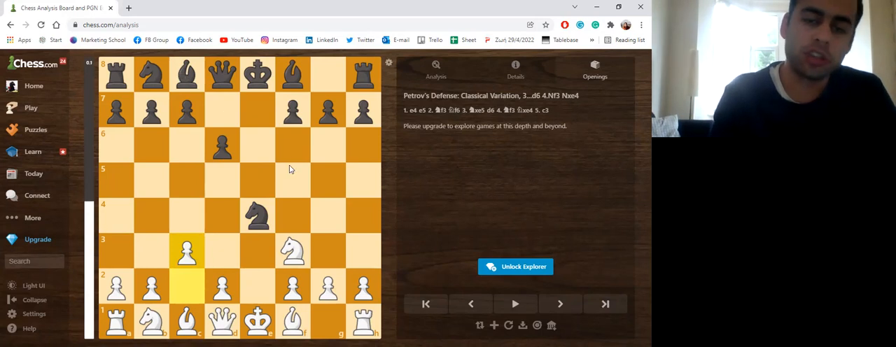
{"action": "mouse_move", "coordinate": [293, 183]}
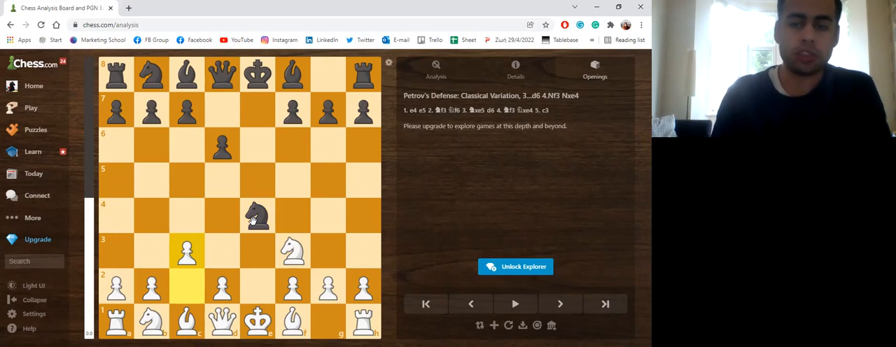
{"action": "mouse_move", "coordinate": [330, 157]}
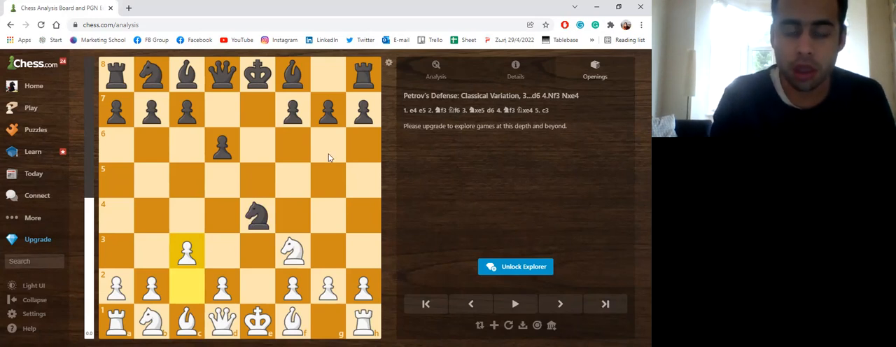